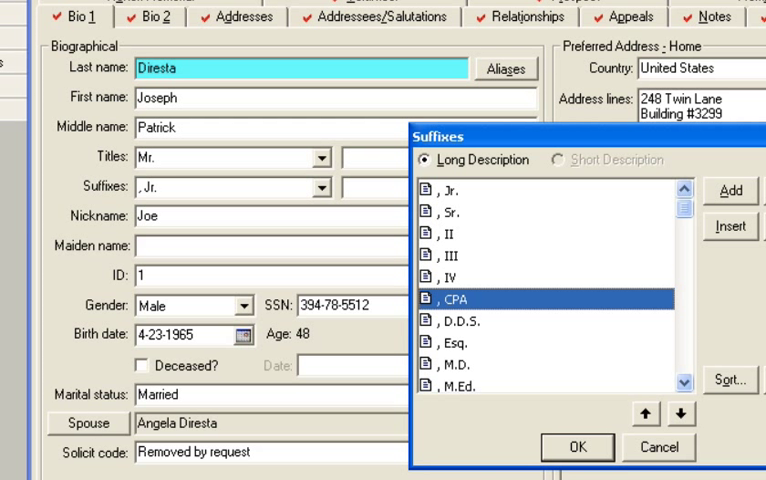
pyautogui.moveTo(709, 357)
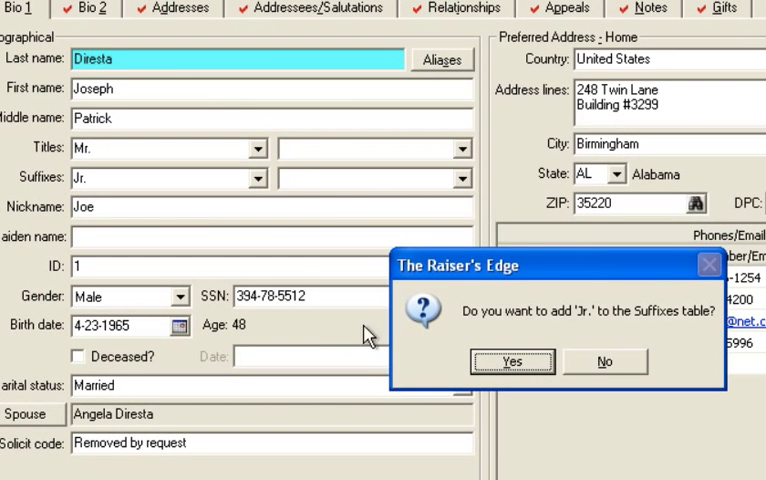
pyautogui.moveTo(628, 343)
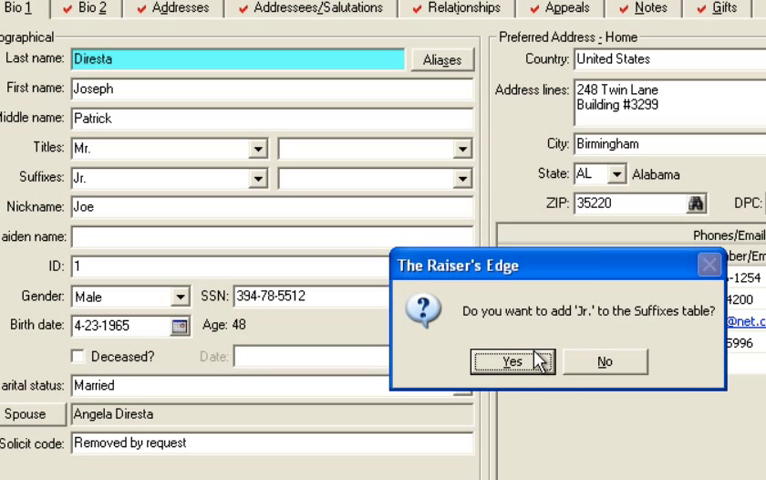
pyautogui.click(508, 361)
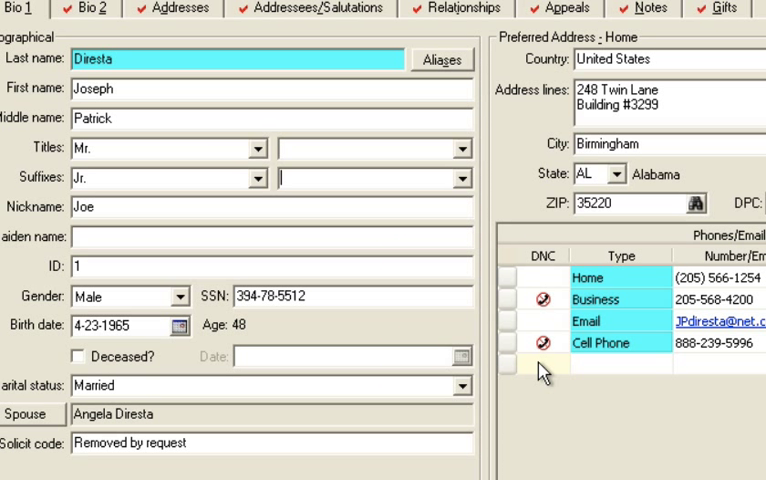
pyautogui.doubleClick(80, 177)
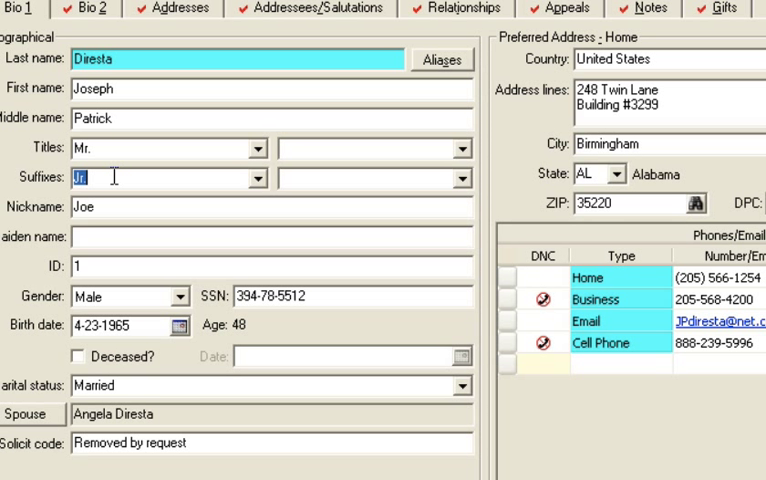
pyautogui.write('Sr.')
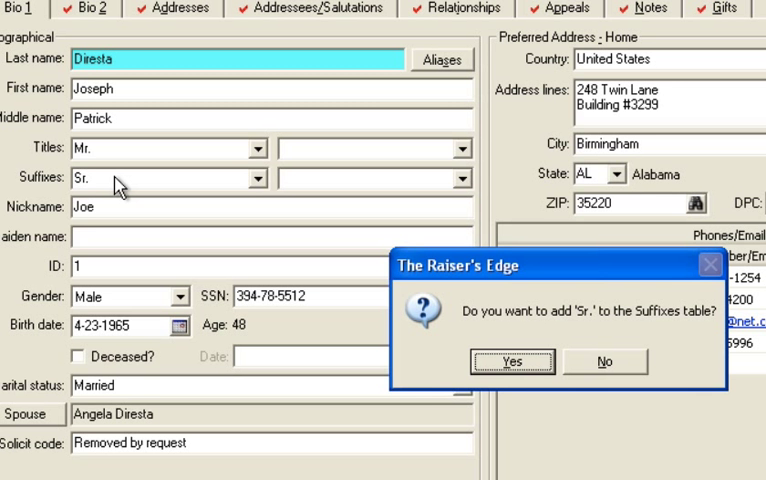
pyautogui.click(512, 361)
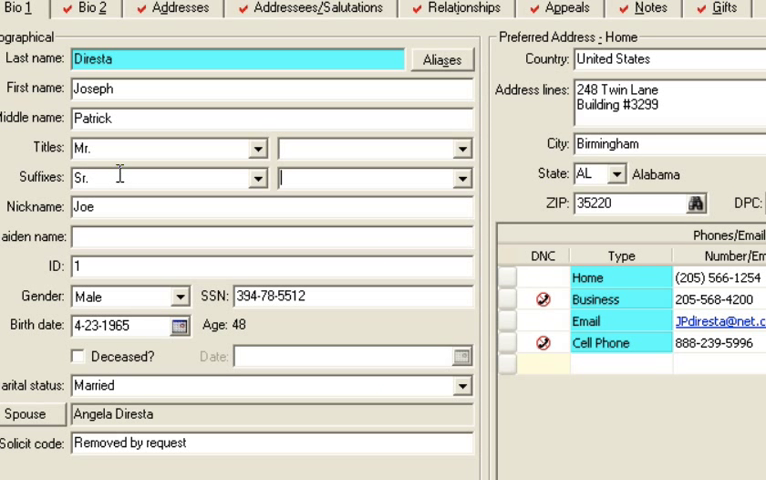
# View the suffix dropdown showing the new Jr. and Sr. entries
pyautogui.click(259, 178)
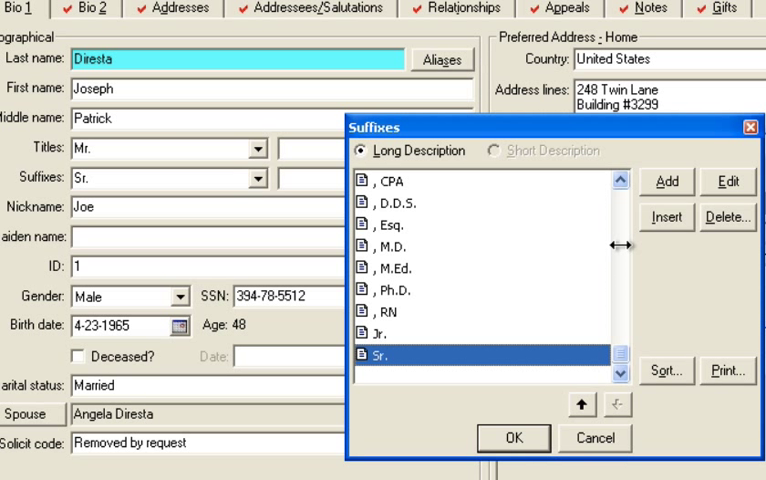
pyautogui.moveTo(501, 312)
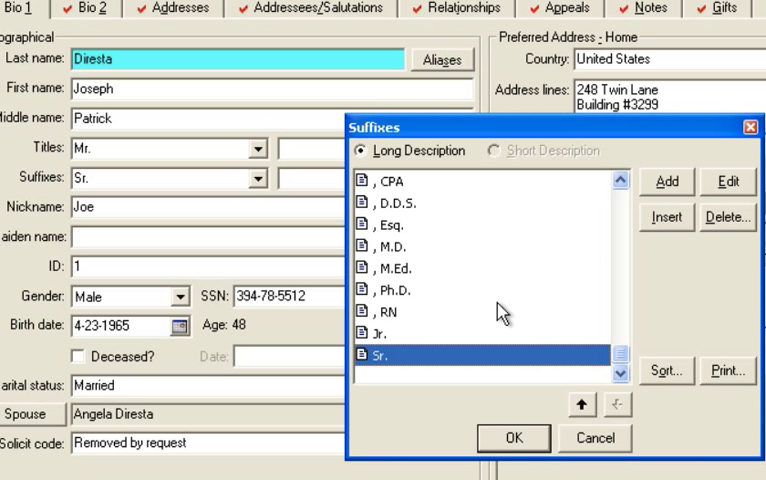
pyautogui.moveTo(605, 410)
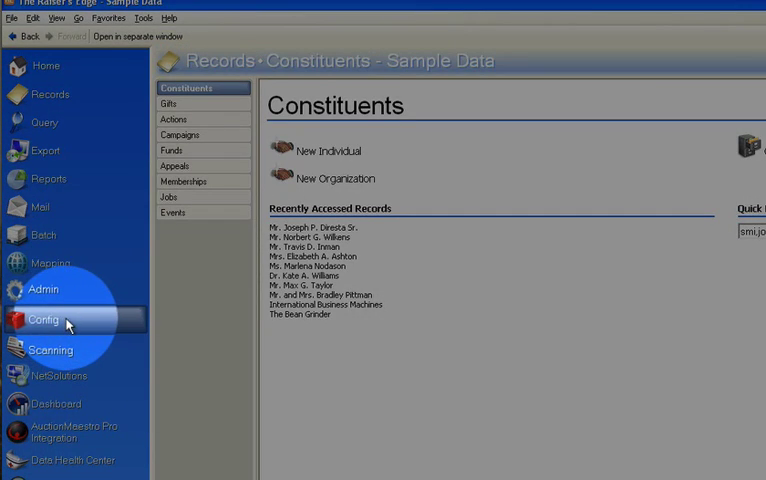
# Go to Config > Tables and select the Suffixes table from the list
pyautogui.click(44, 319)
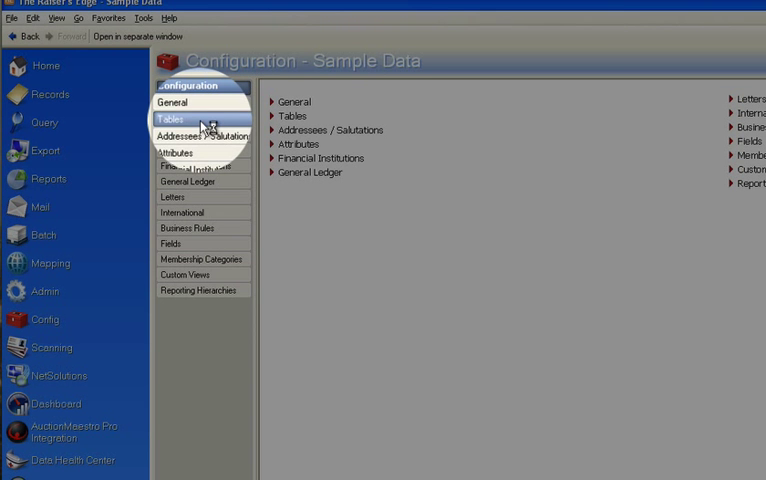
pyautogui.click(172, 119)
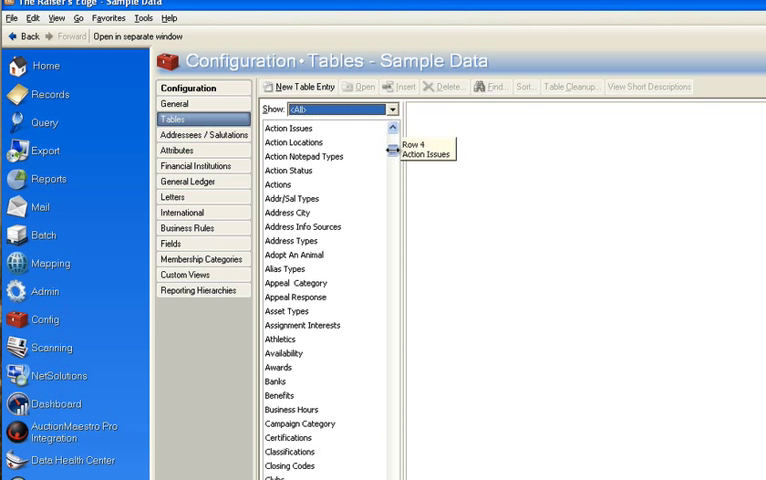
pyautogui.scroll(-3)
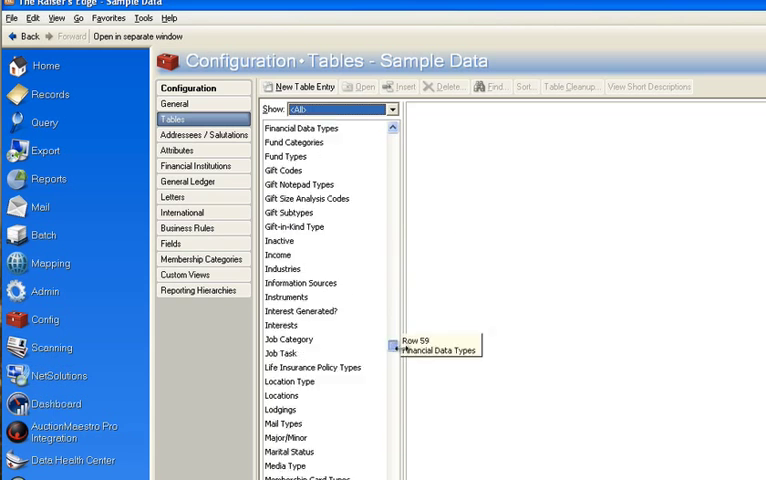
pyautogui.scroll(-3)
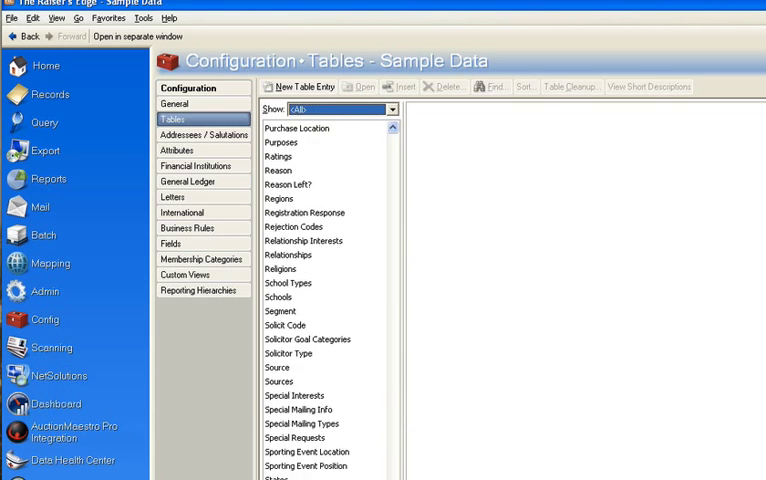
pyautogui.scroll(-3)
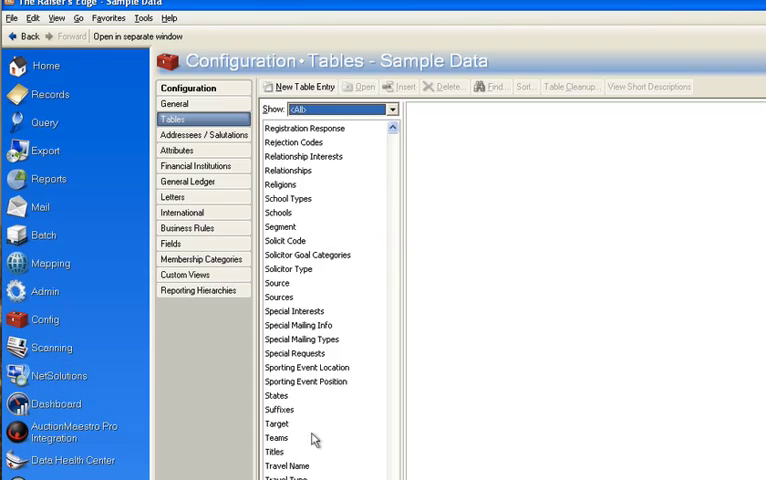
pyautogui.click(280, 408)
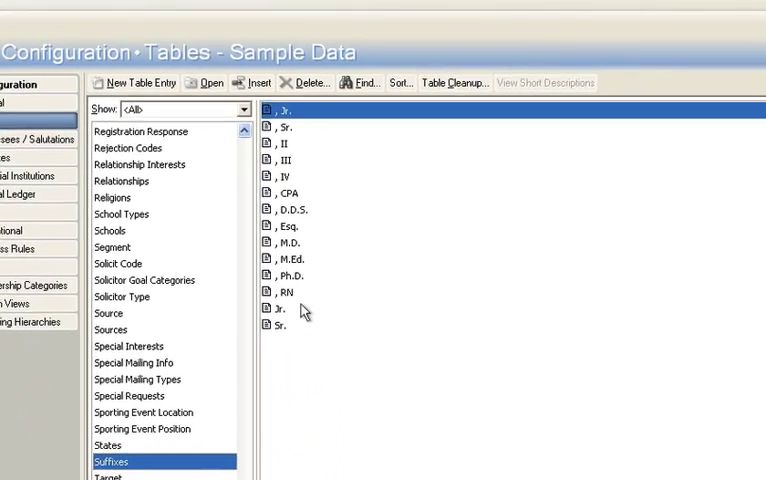
# Run a Table Cleanup that replaces the plain Jr. entry with ', Jr.'
pyautogui.click(287, 309)
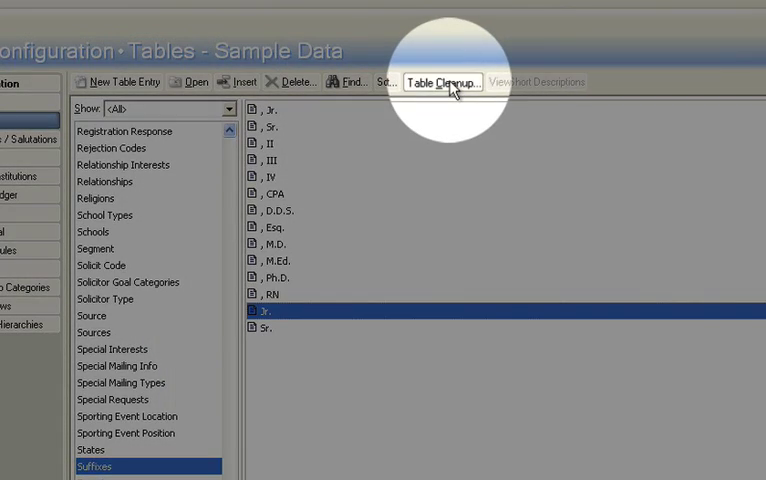
pyautogui.click(441, 81)
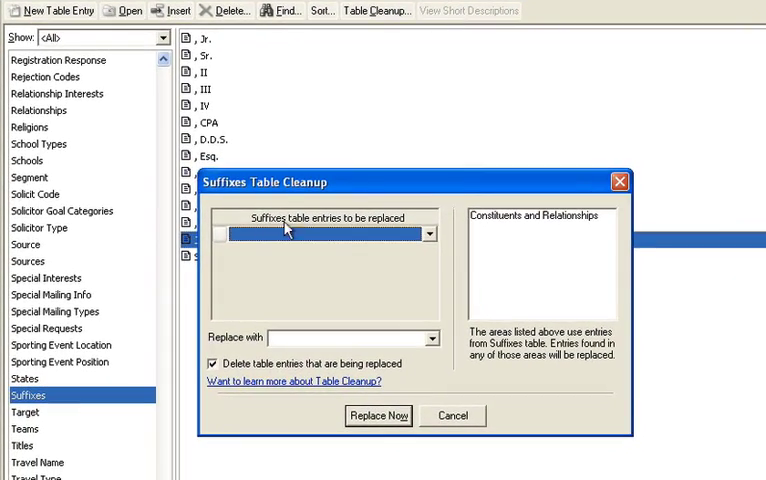
pyautogui.click(428, 232)
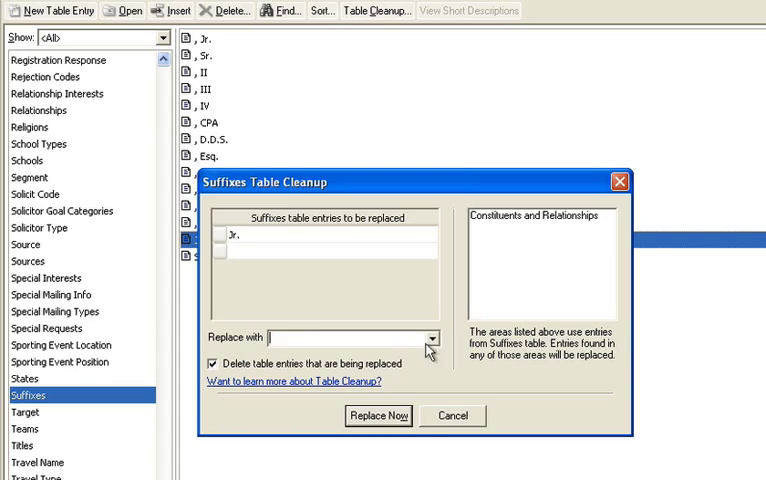
pyautogui.click(429, 337)
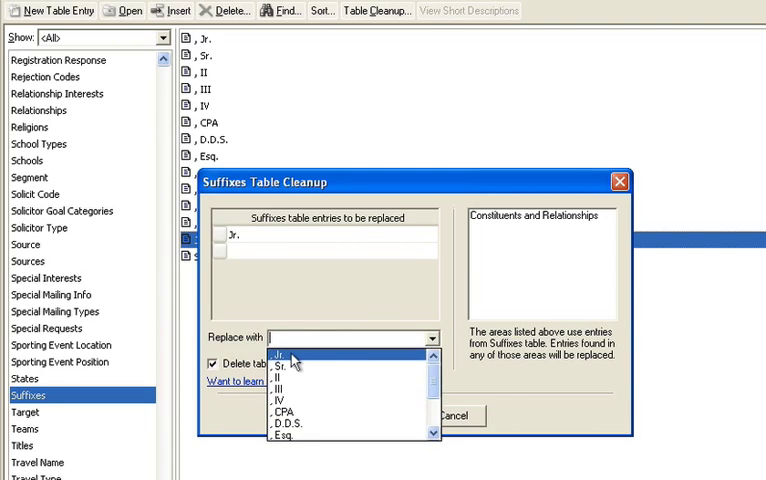
pyautogui.click(285, 360)
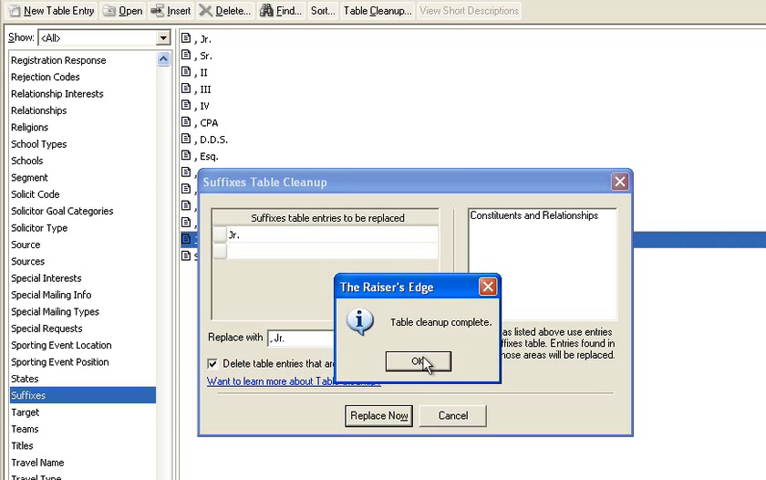
pyautogui.click(418, 361)
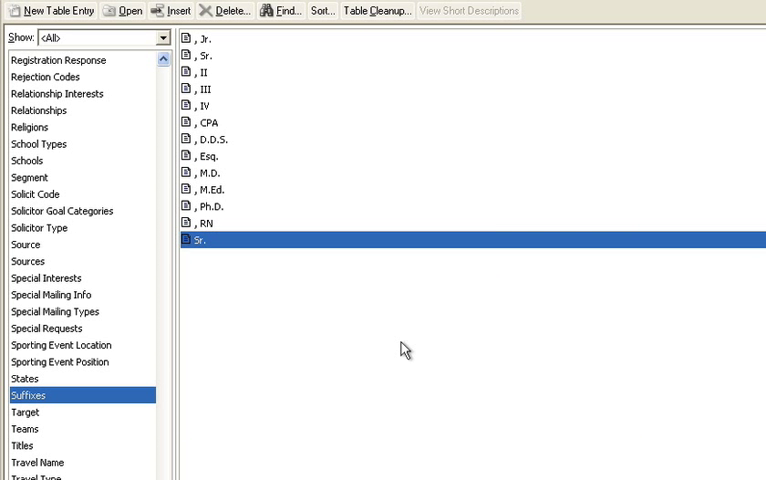
pyautogui.moveTo(217, 245)
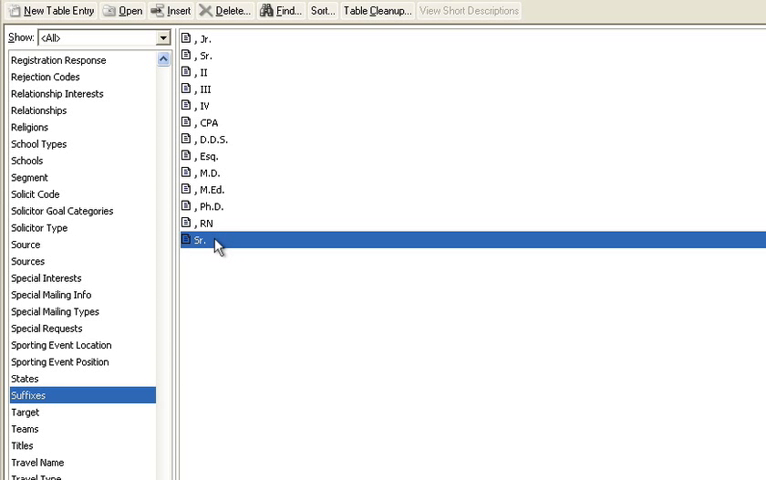
pyautogui.click(377, 11)
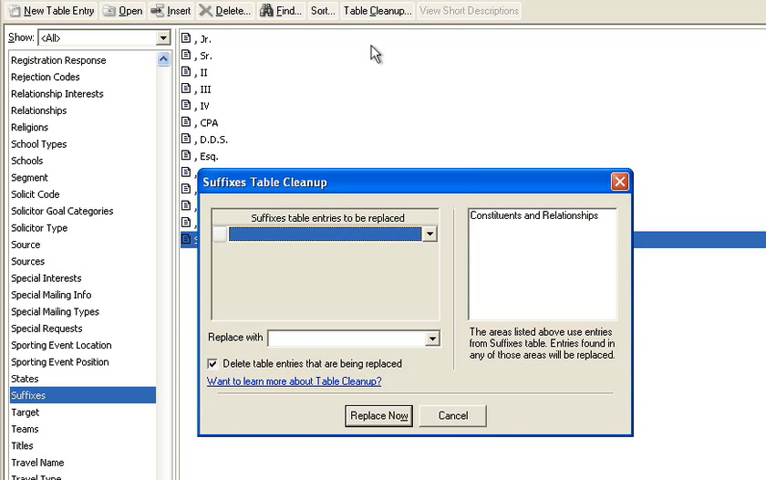
pyautogui.click(427, 232)
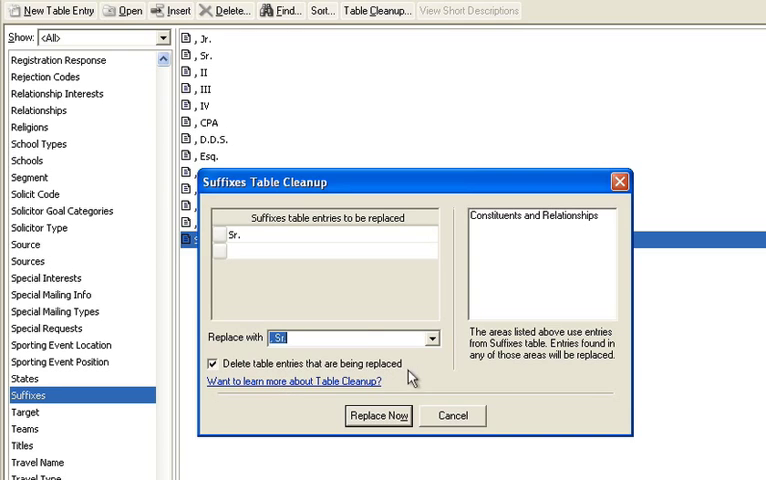
pyautogui.click(378, 415)
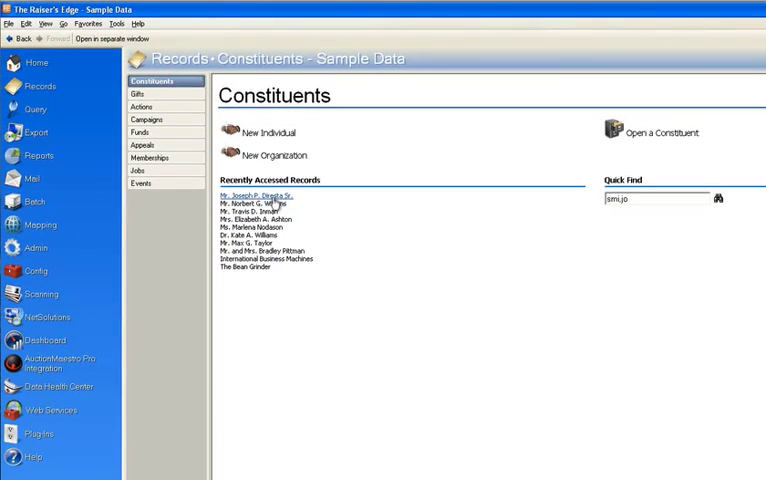
pyautogui.doubleClick(259, 195)
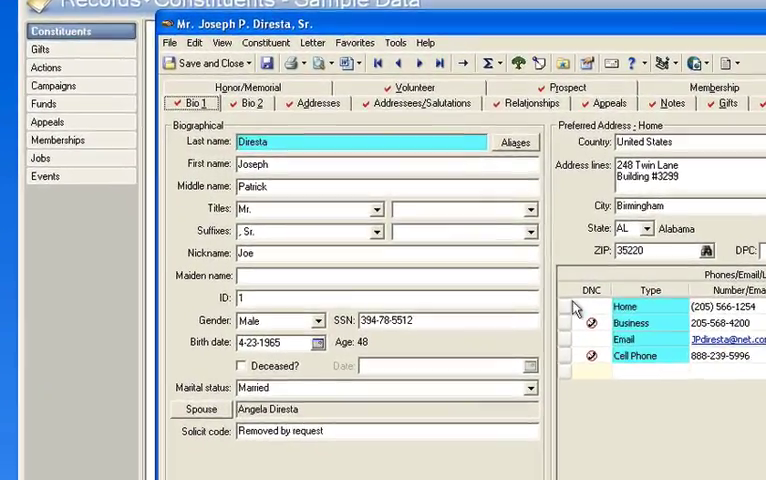